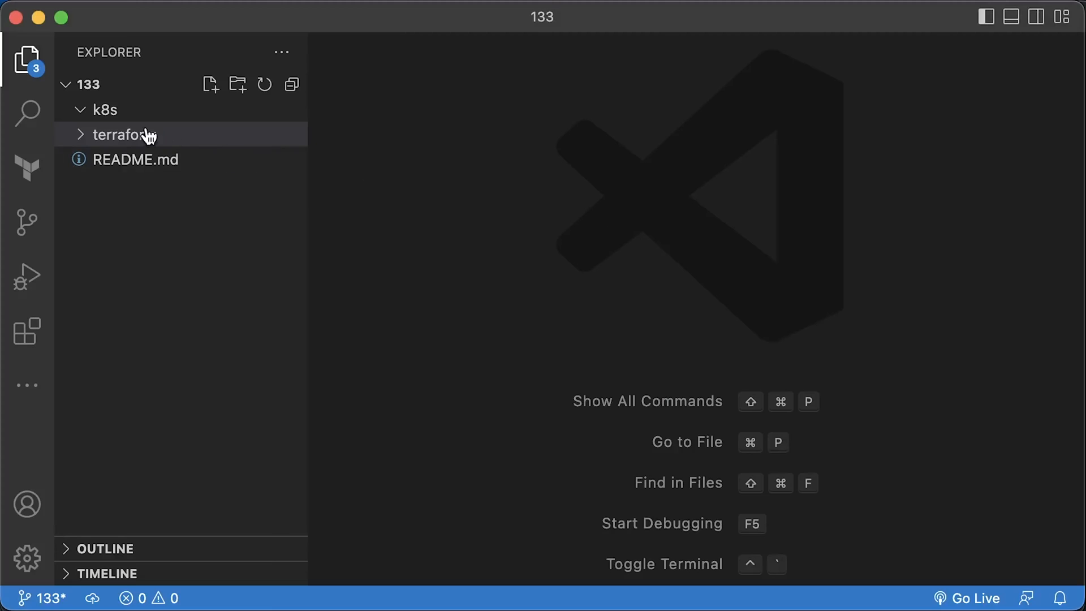
# Review 6-eks.tf, 7-nodes.tf and 8-iam-oidc.tf from the terraform folder
pyautogui.click(125, 135)
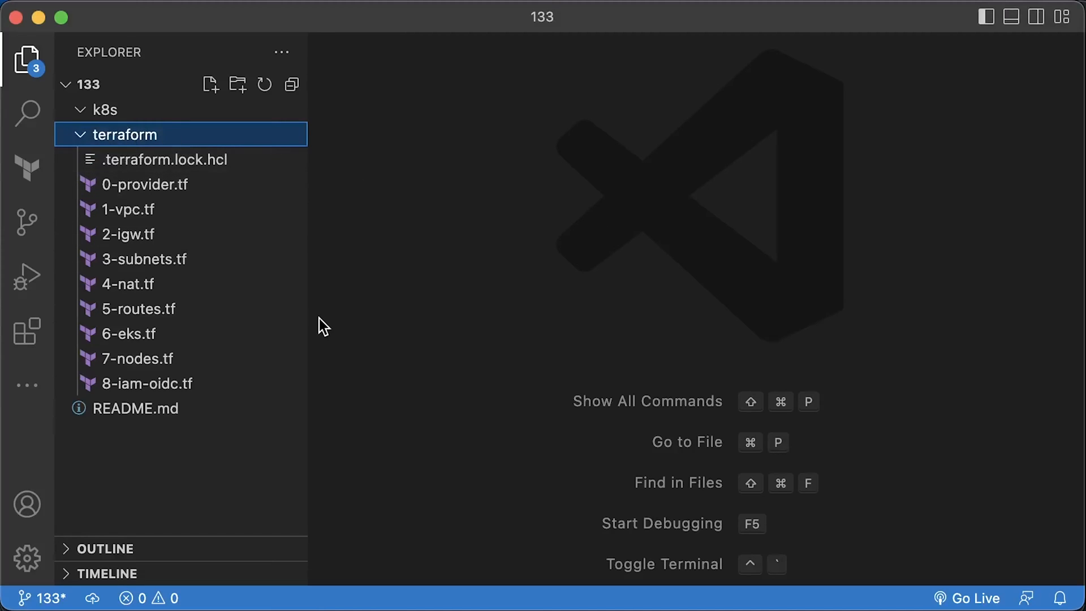
pyautogui.moveTo(218, 340)
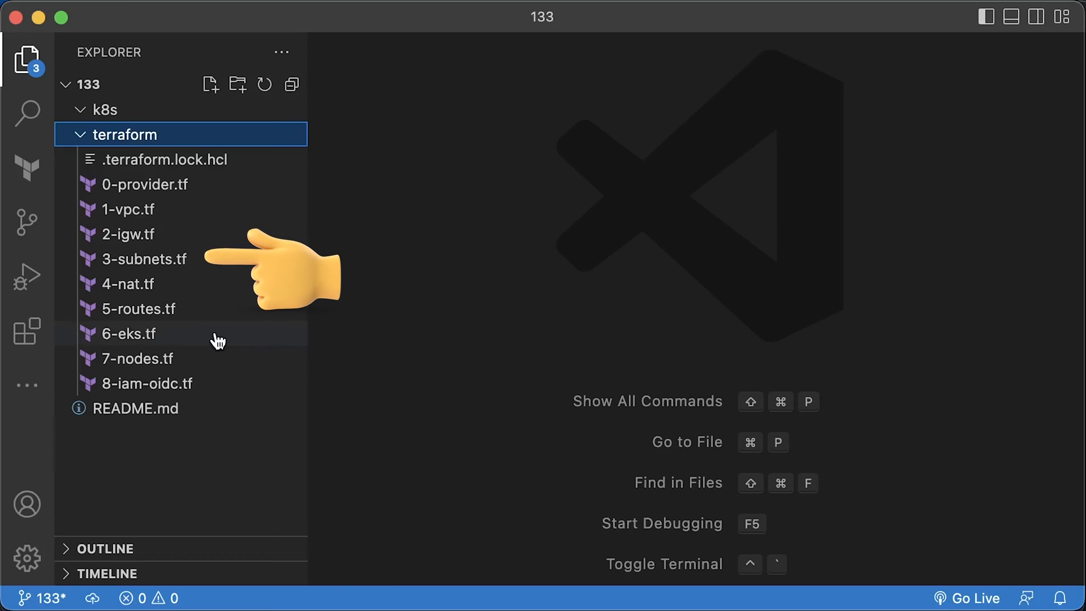
pyautogui.click(128, 332)
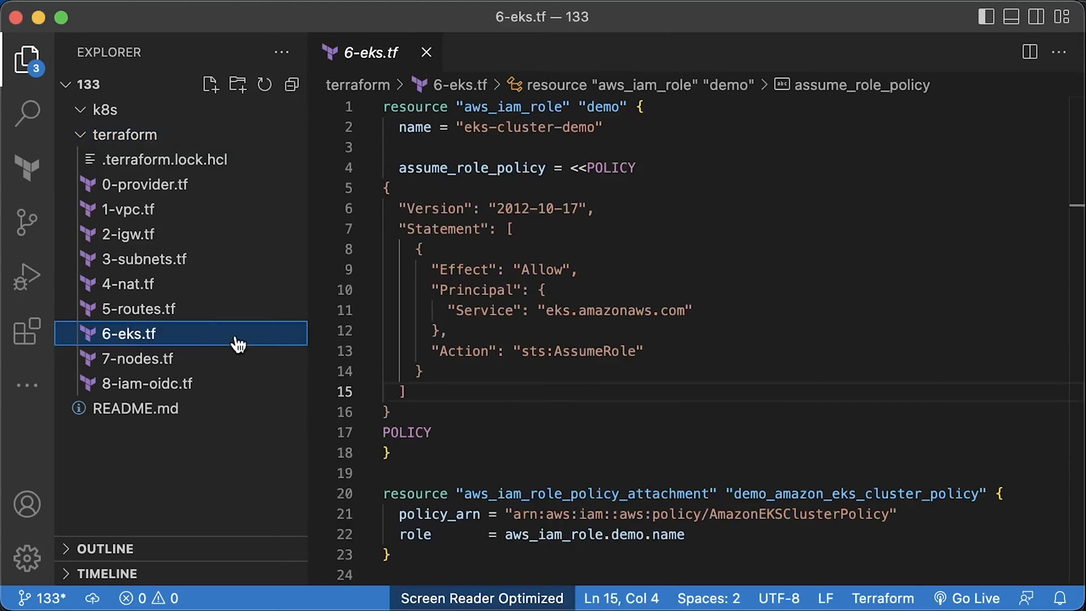
pyautogui.click(137, 358)
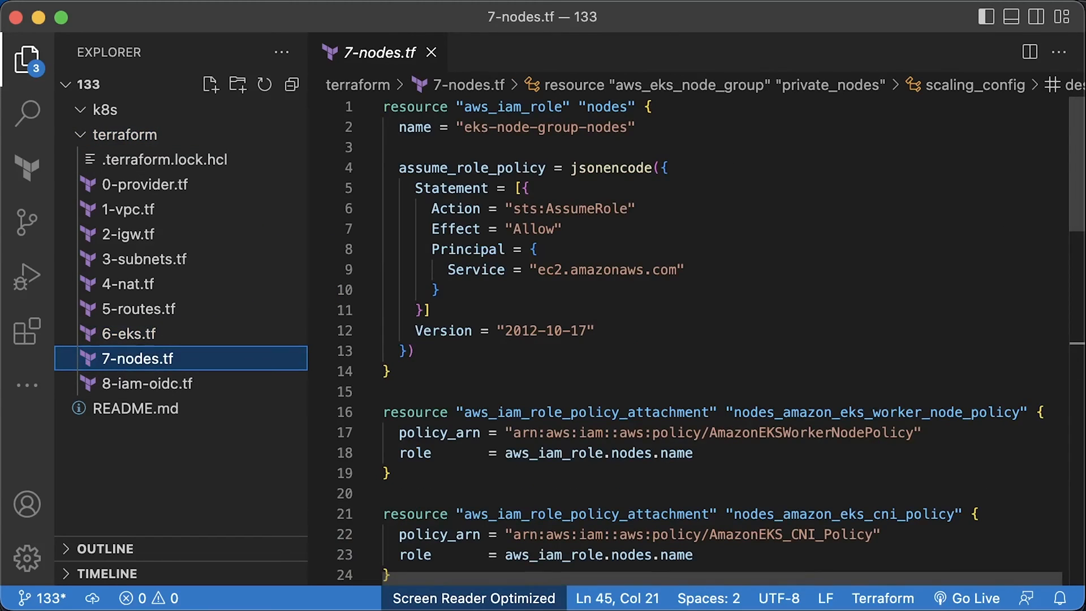
pyautogui.scroll(-3)
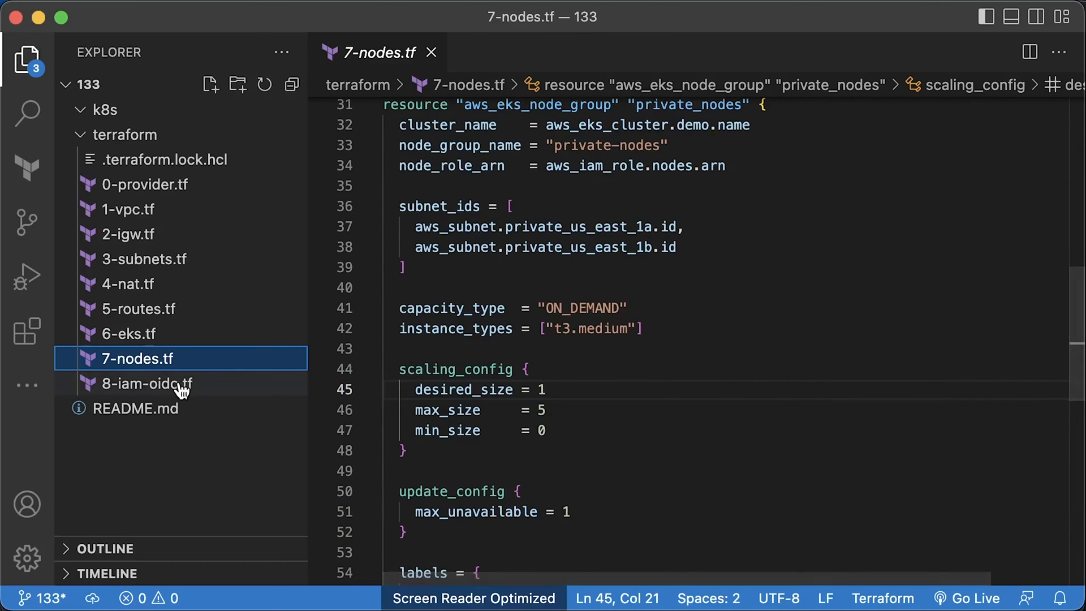
pyautogui.click(145, 383)
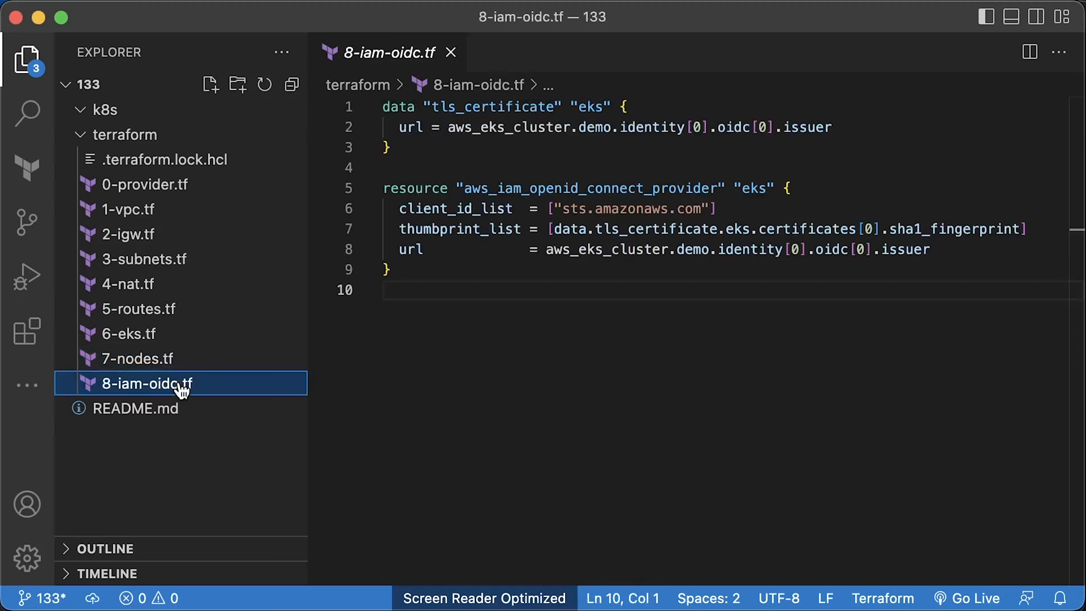
# Create 9-csi-driver-iam.tf in the terraform folder for the eks-ebs-csi-driver IAM role
pyautogui.rightClick(128, 135)
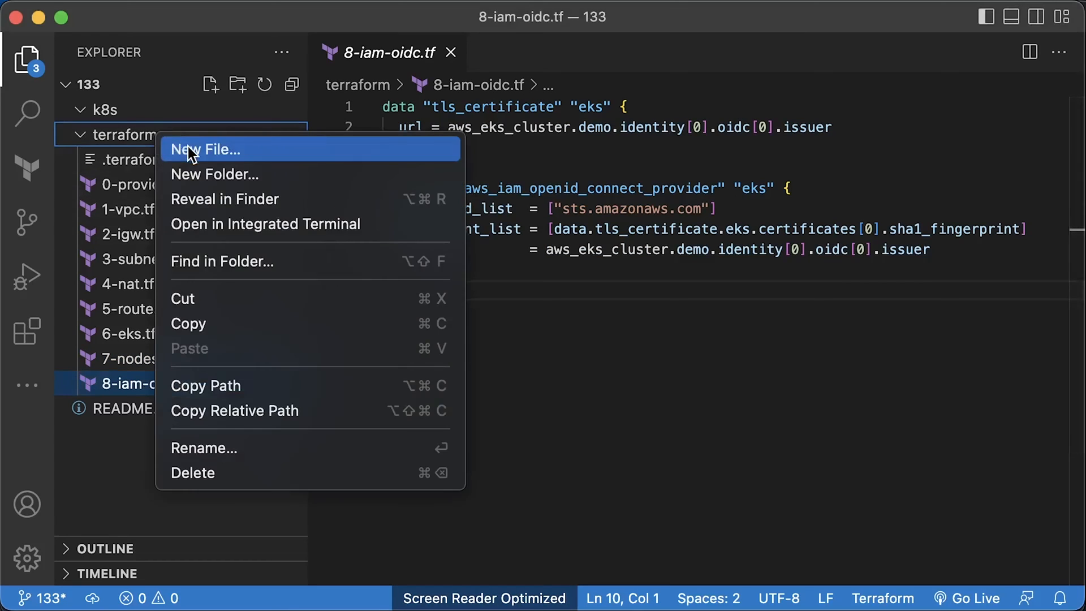
pyautogui.click(202, 149)
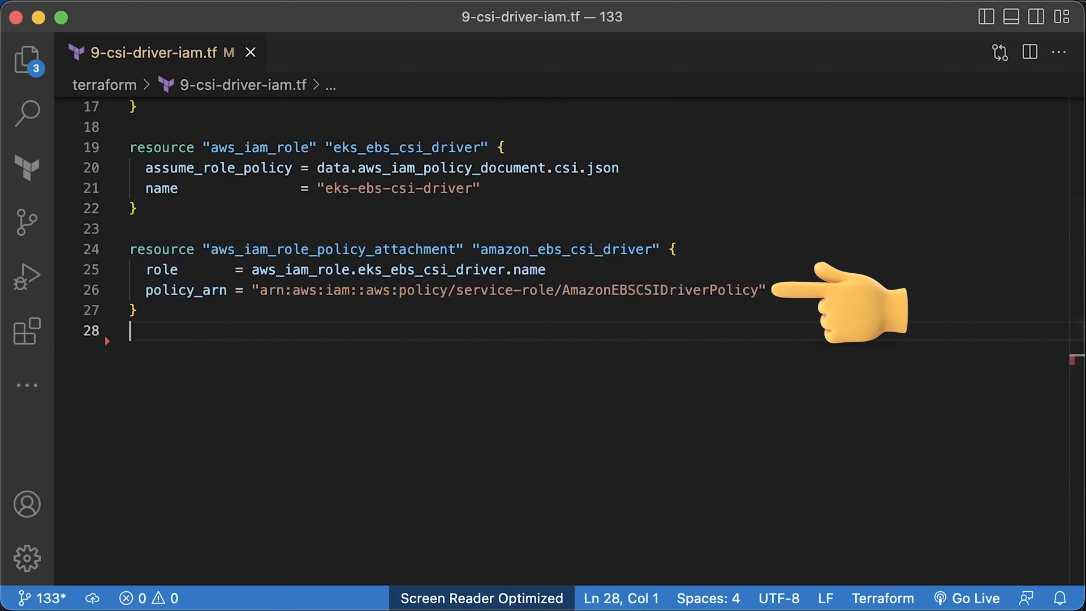
# Create an empty 10-csi-driver-addon.tf in the terraform folder after closing the IAM role file
pyautogui.click(251, 52)
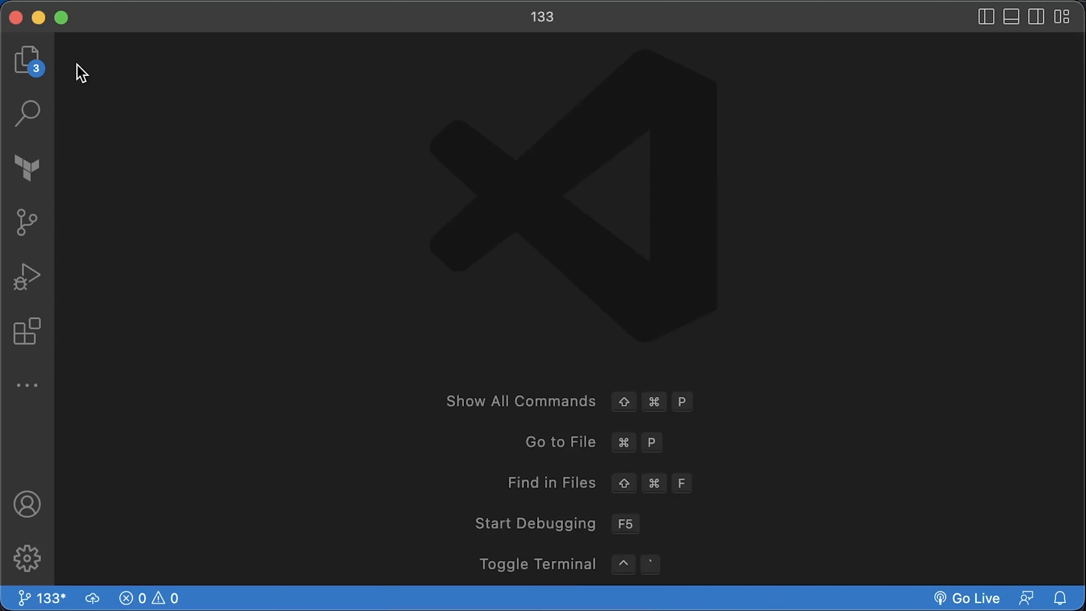
pyautogui.click(27, 59)
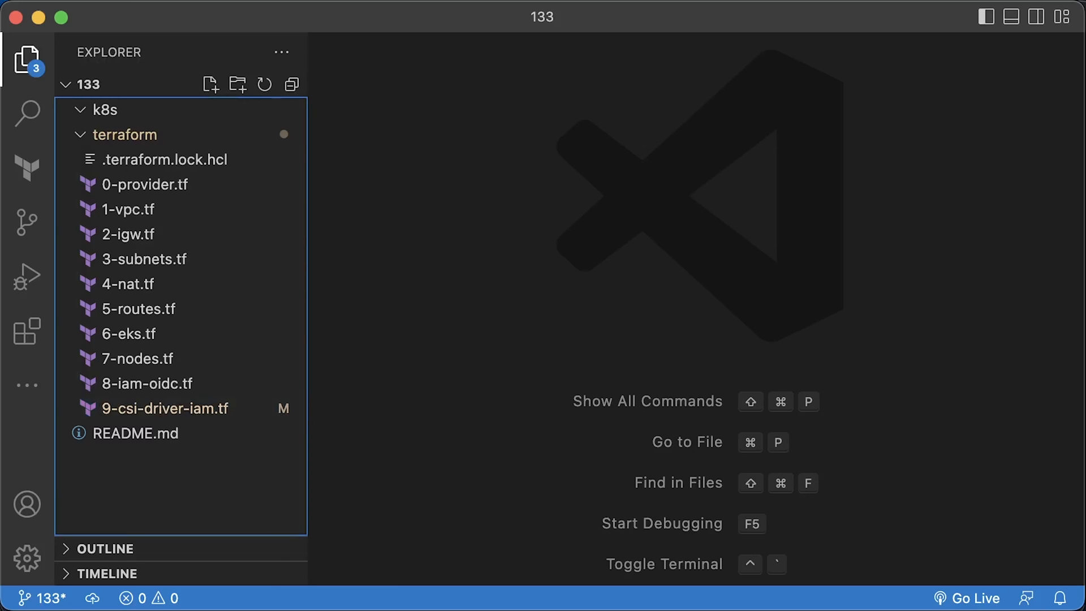
pyautogui.rightClick(126, 135)
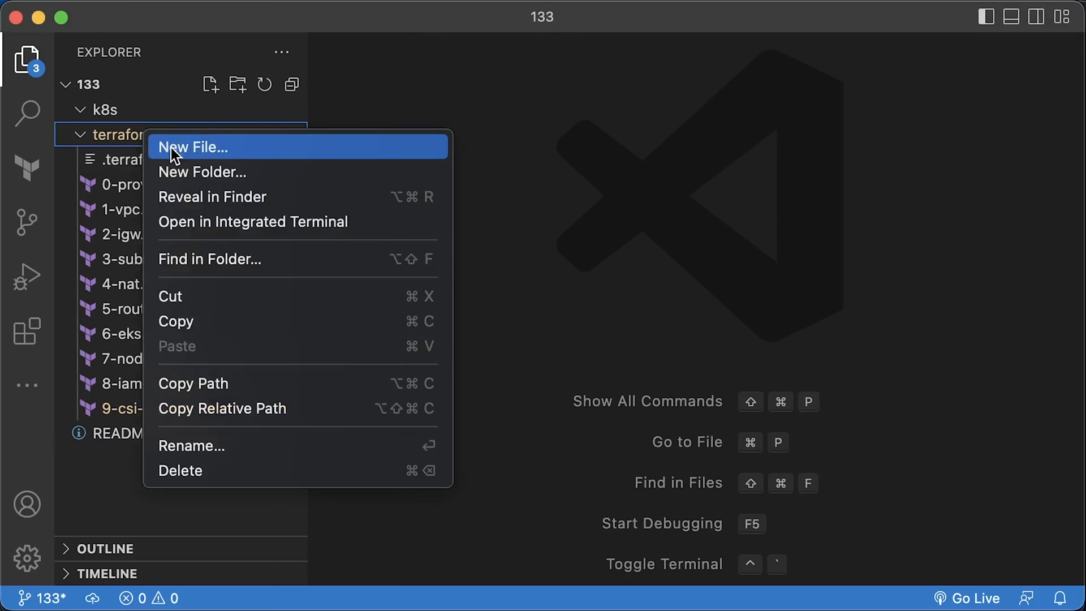
pyautogui.click(194, 147)
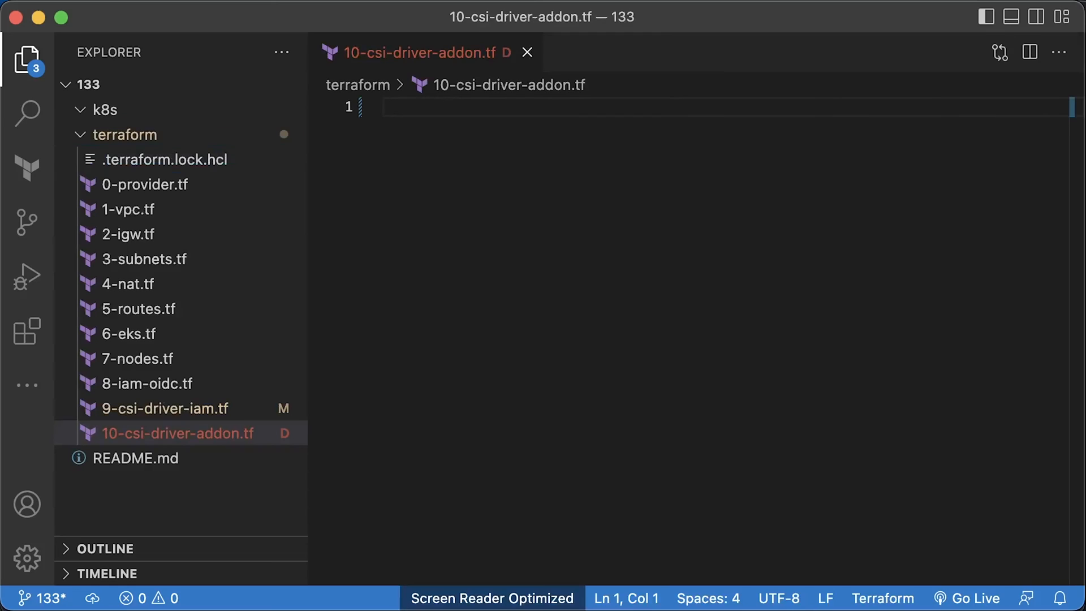
pyautogui.click(27, 60)
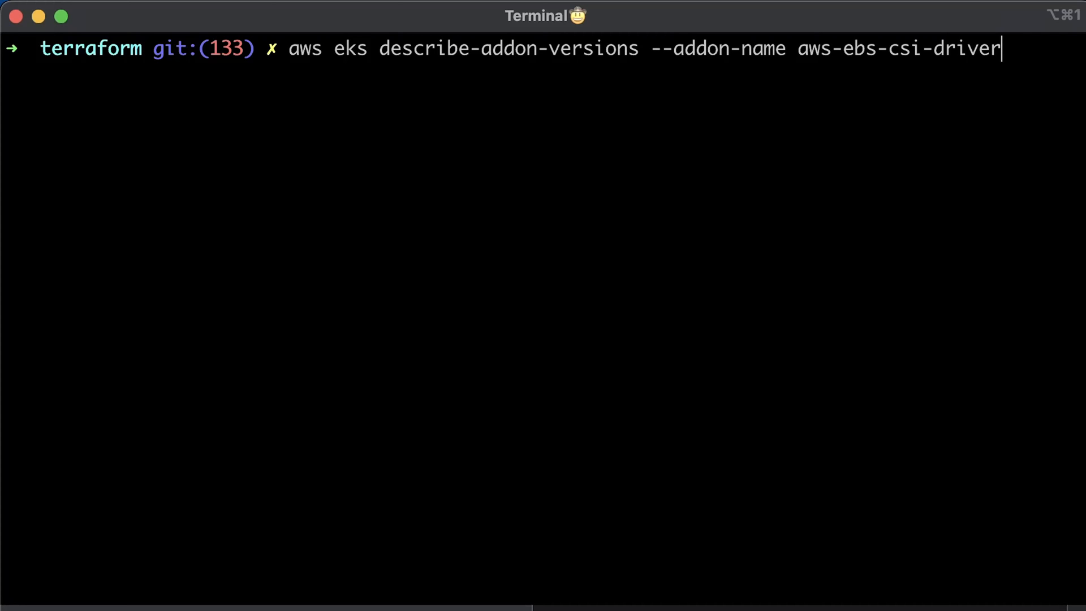
# List aws-ebs-csi-driver add-on versions (e.g. v1.11.4-eksbuild.1) and start terraform init
pyautogui.press('enter')
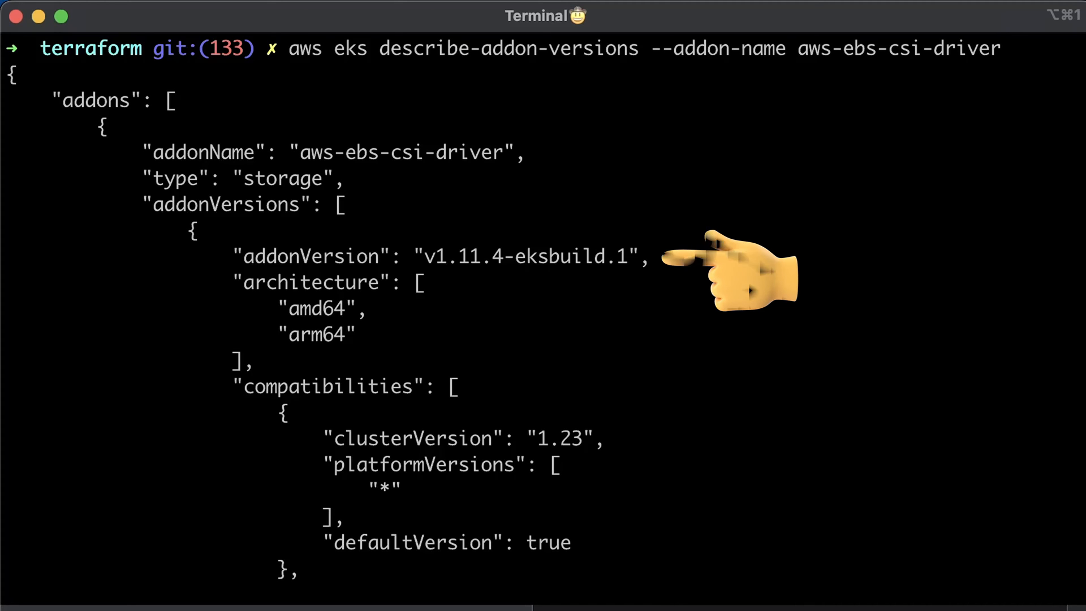
pyautogui.write('terraform init')
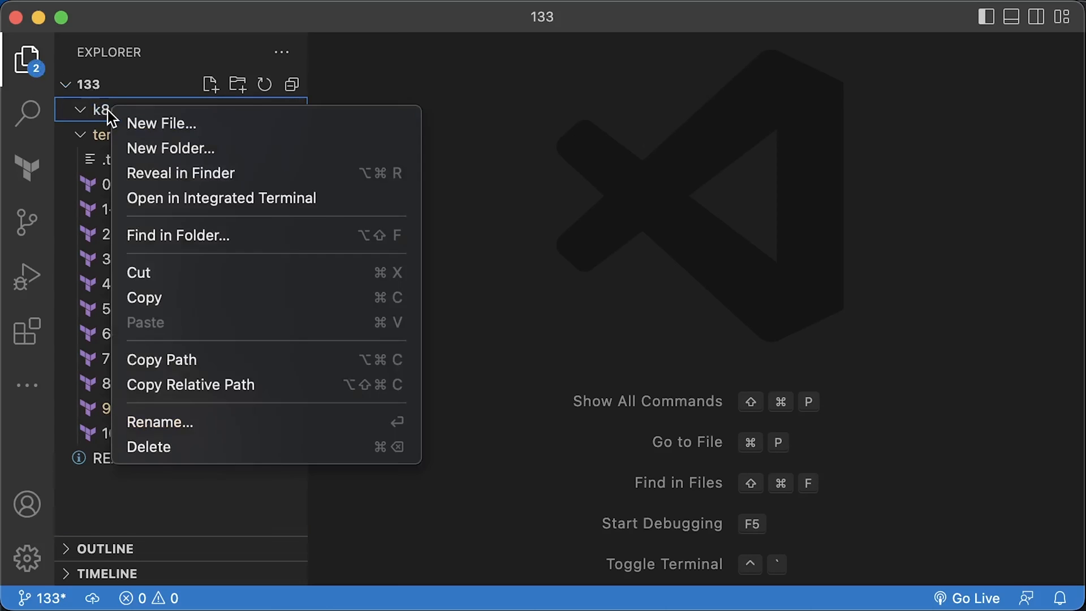
# Create statefulset.yaml in the k8s folder with the www nginx StatefulSet manifest
pyautogui.click(162, 123)
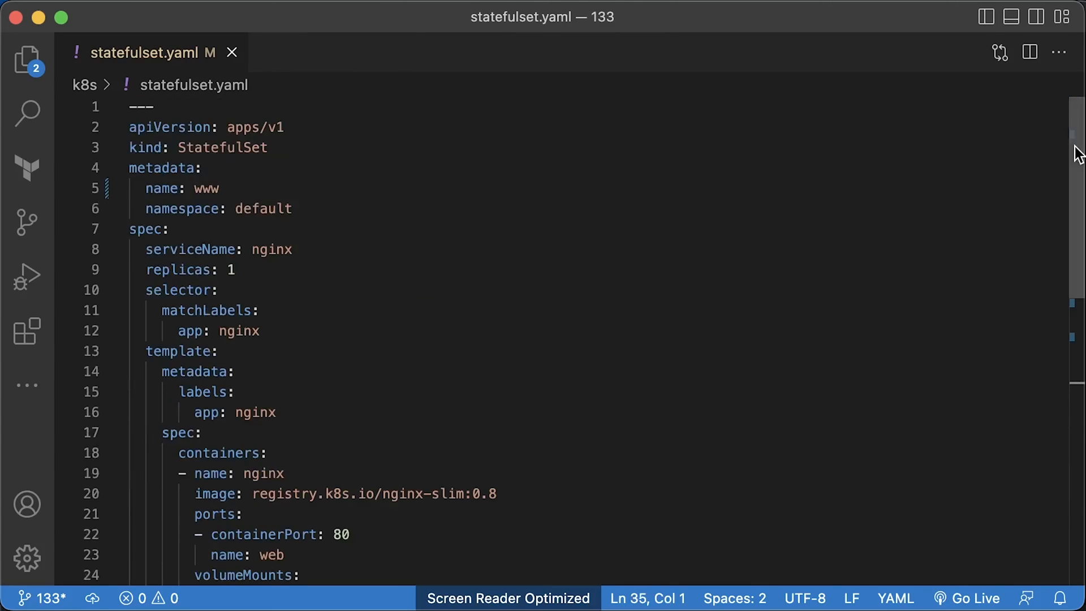
pyautogui.scroll(-3)
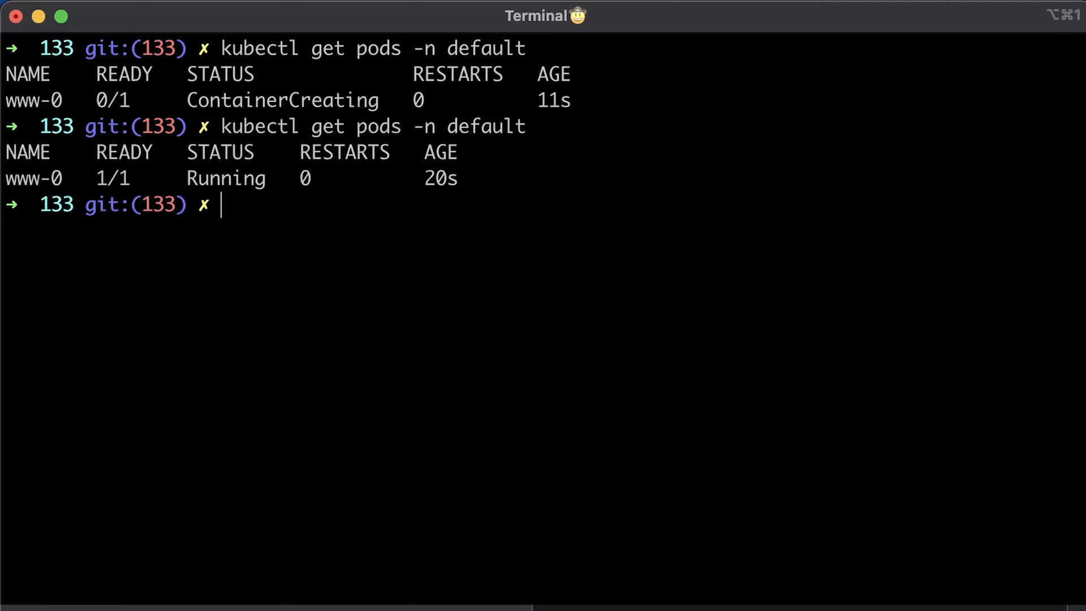
# Check claim www-www-0 is Bound to a 1Gi gp2 volume, then delete k8s/statefulset.yaml
pyautogui.write('kubectl get pvc -n default')
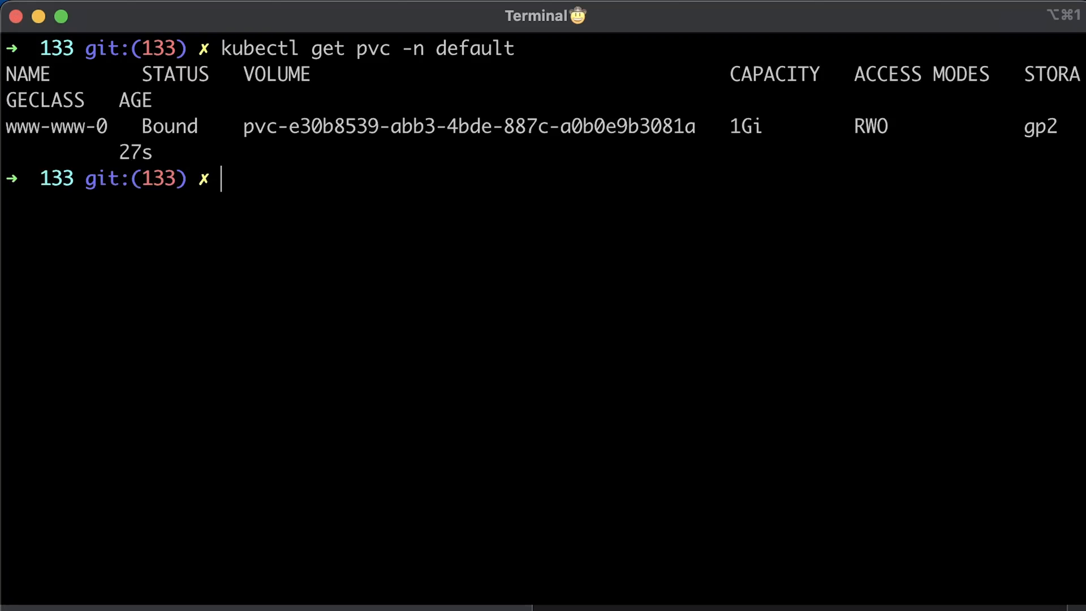
pyautogui.write('kubectl describe pvc www-www-0 -n default')
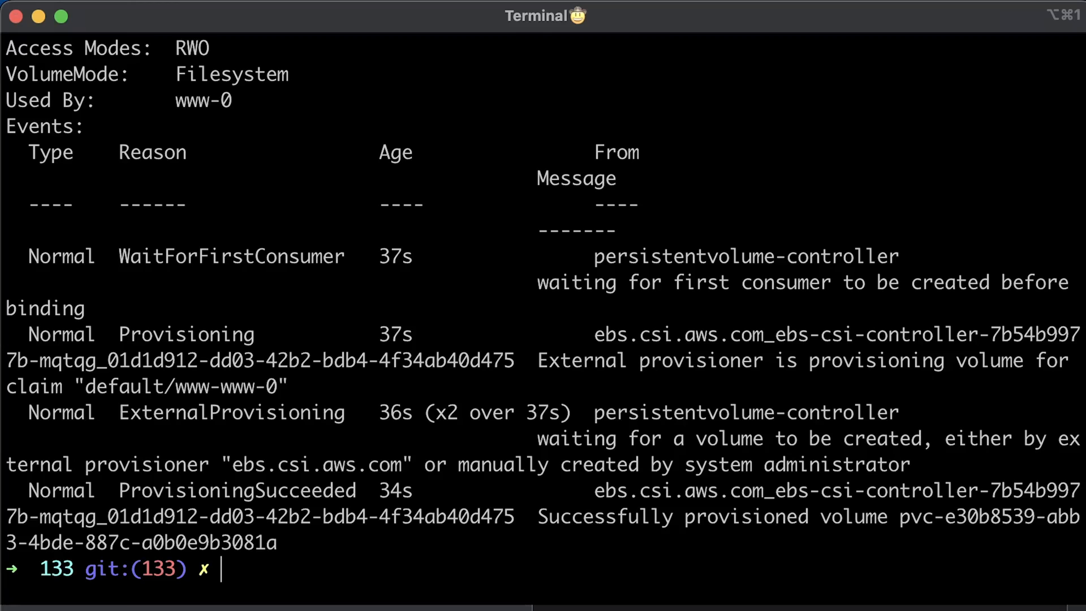
pyautogui.write('kubectl delete -f k8s/statefulset.yaml')
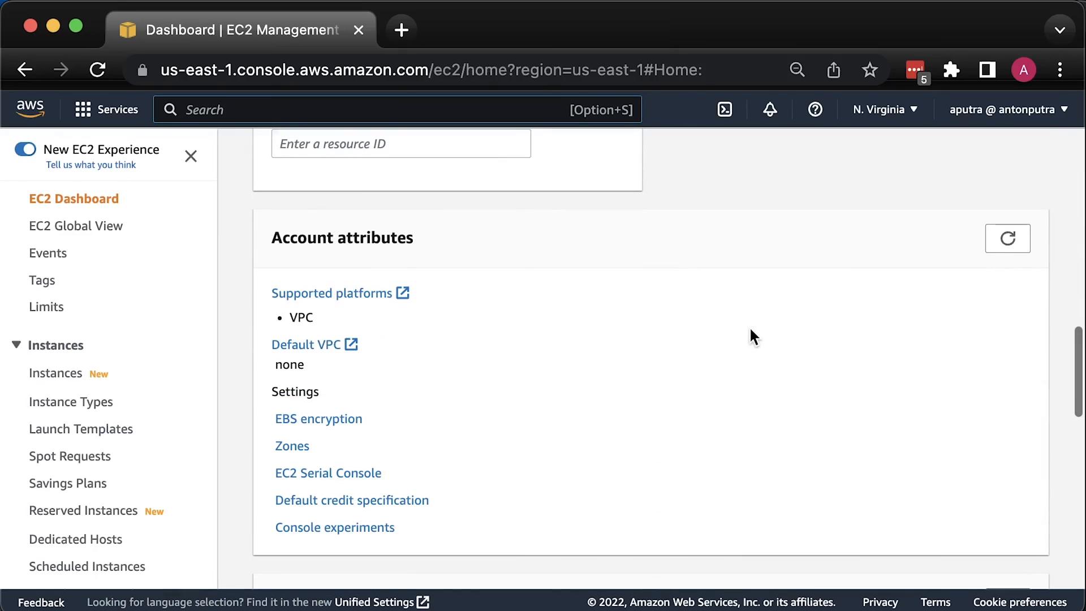
# Enable encryption for all new EBS volumes and clear the default encryption key
pyautogui.click(317, 419)
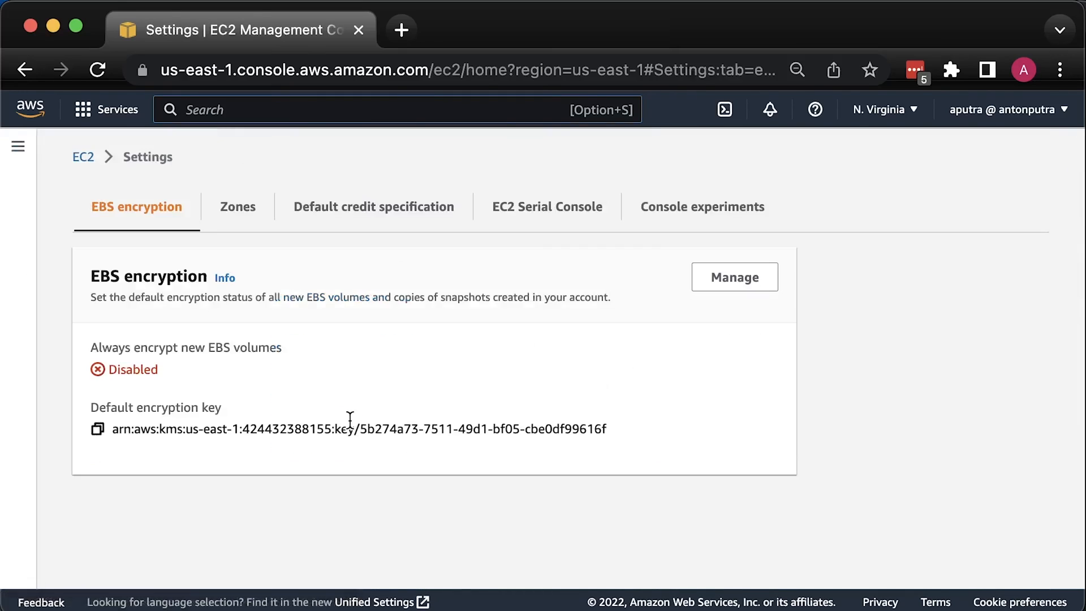
pyautogui.click(733, 276)
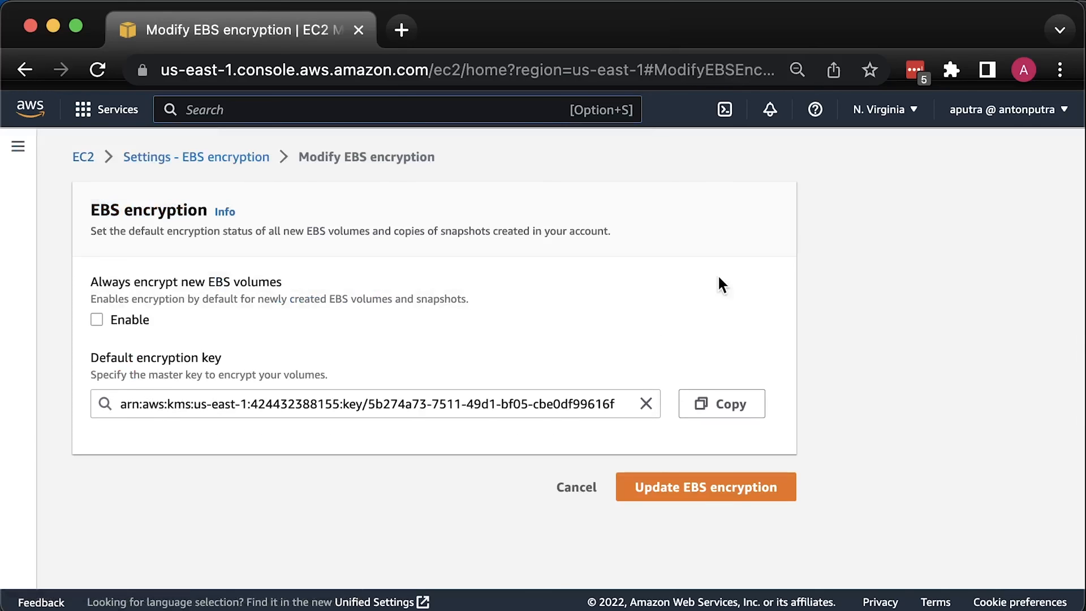
pyautogui.click(96, 319)
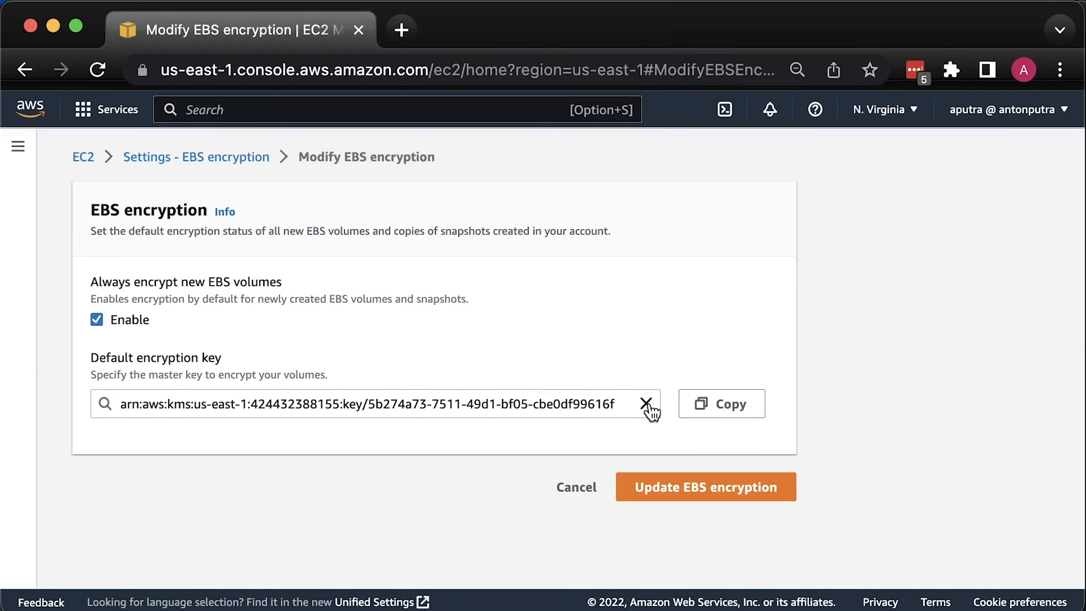
pyautogui.click(375, 404)
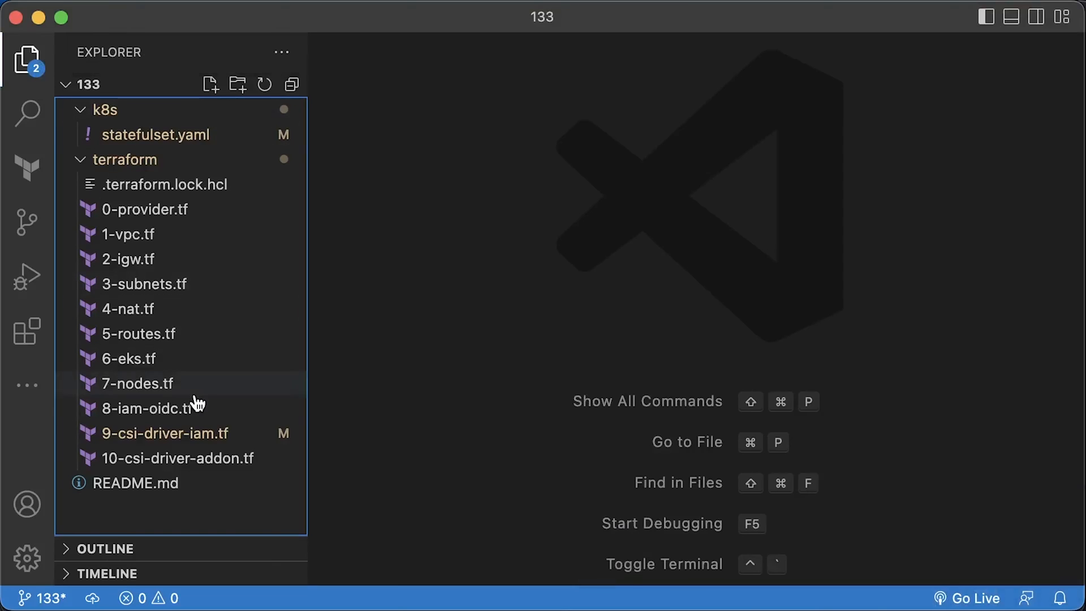
pyautogui.click(166, 433)
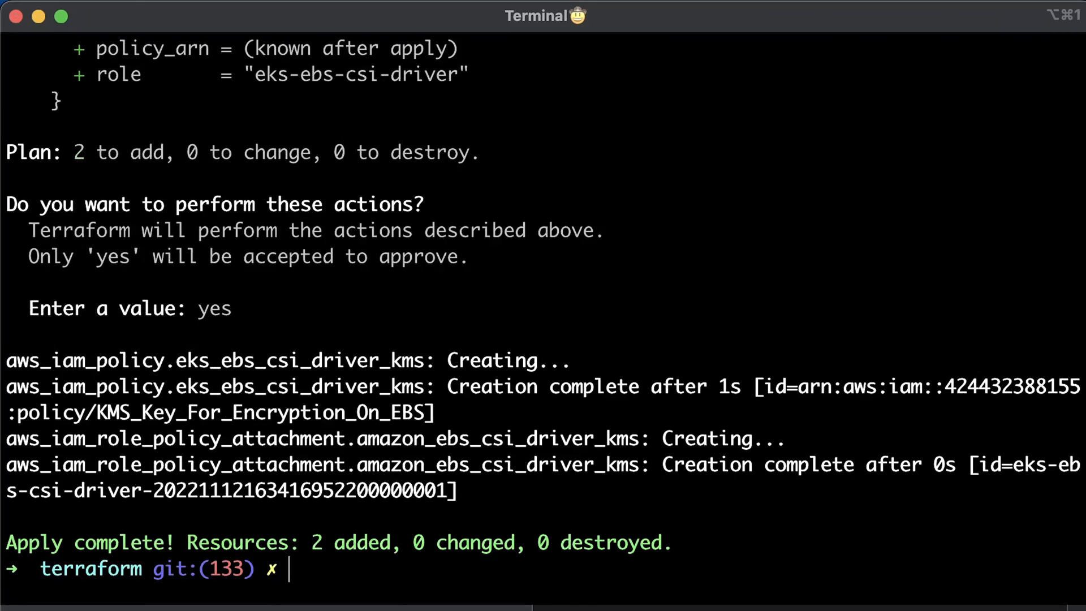
# Re-apply k8s/statefulset.yaml and check pods in default and kube-system namespaces
pyautogui.write('kubectl apply -f k8s/statefulset.yaml')
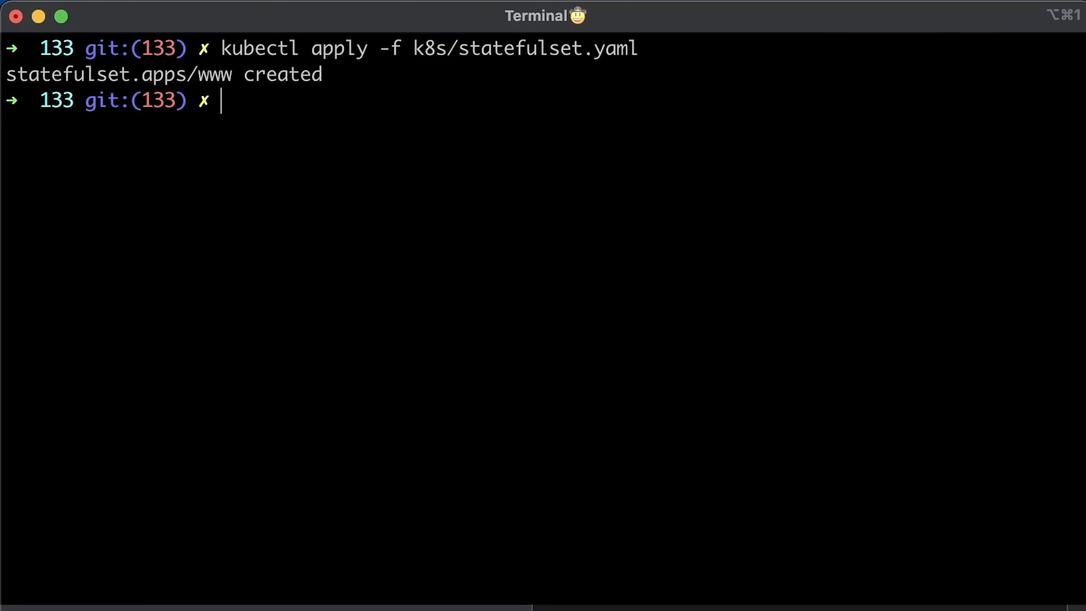
pyautogui.write('kubectl get pods -n default')
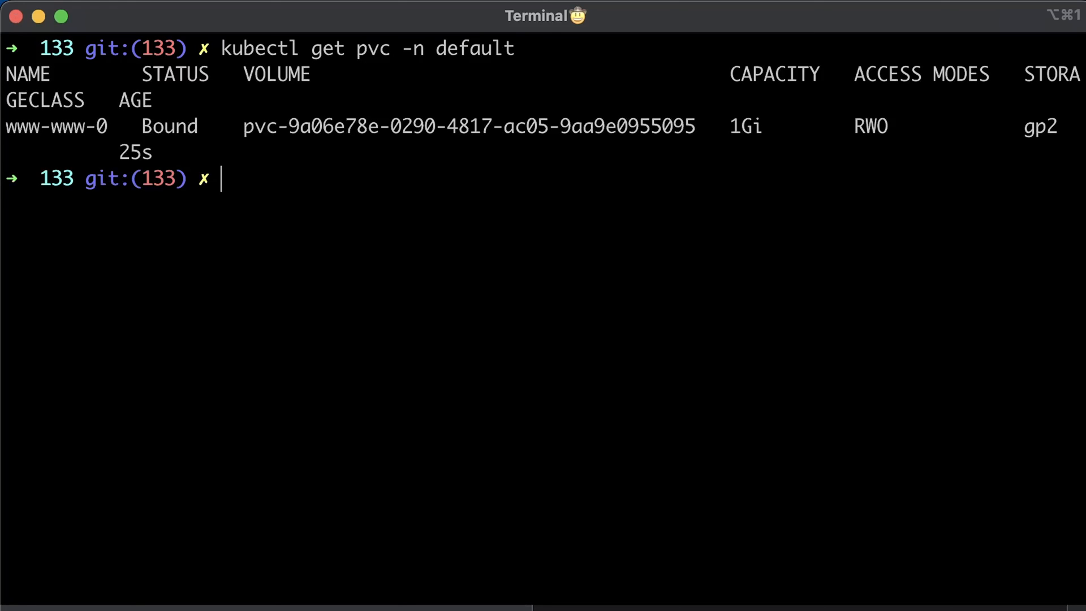
pyautogui.write('kubectl get pods -n kube-system')
pyautogui.write('kubectl logs -f ebs-csi-controller-7b54b9977b-dhbkv -')
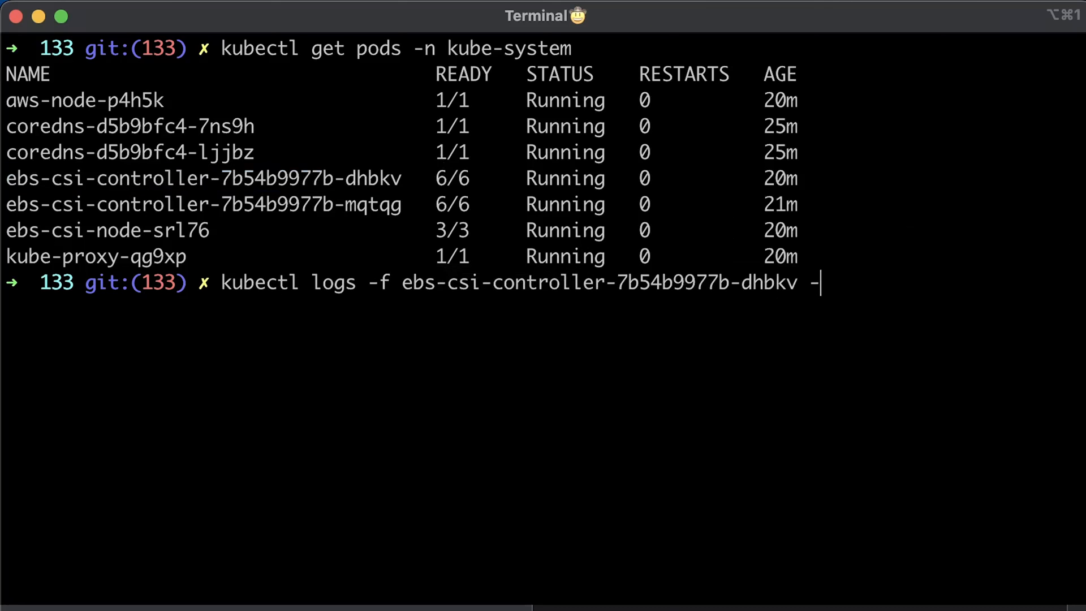
pyautogui.write('n')
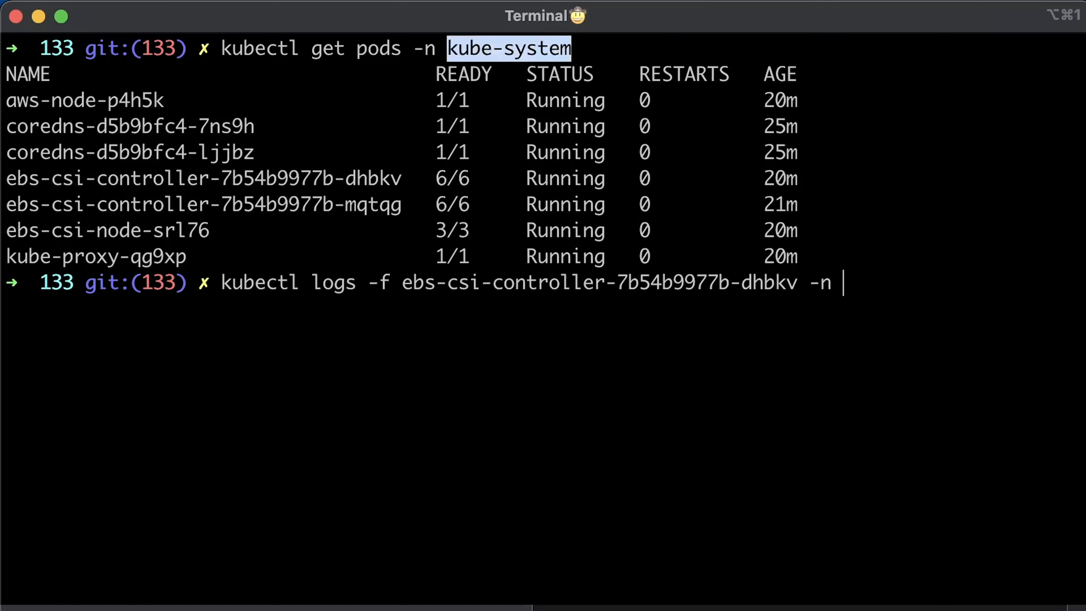
pyautogui.write('kube-system')
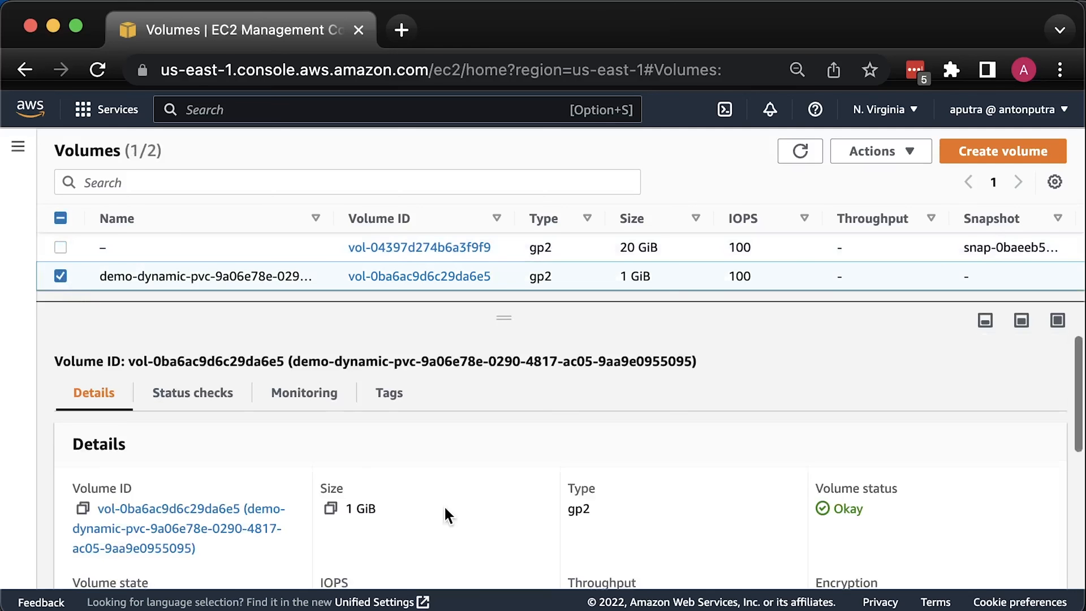
pyautogui.scroll(-3)
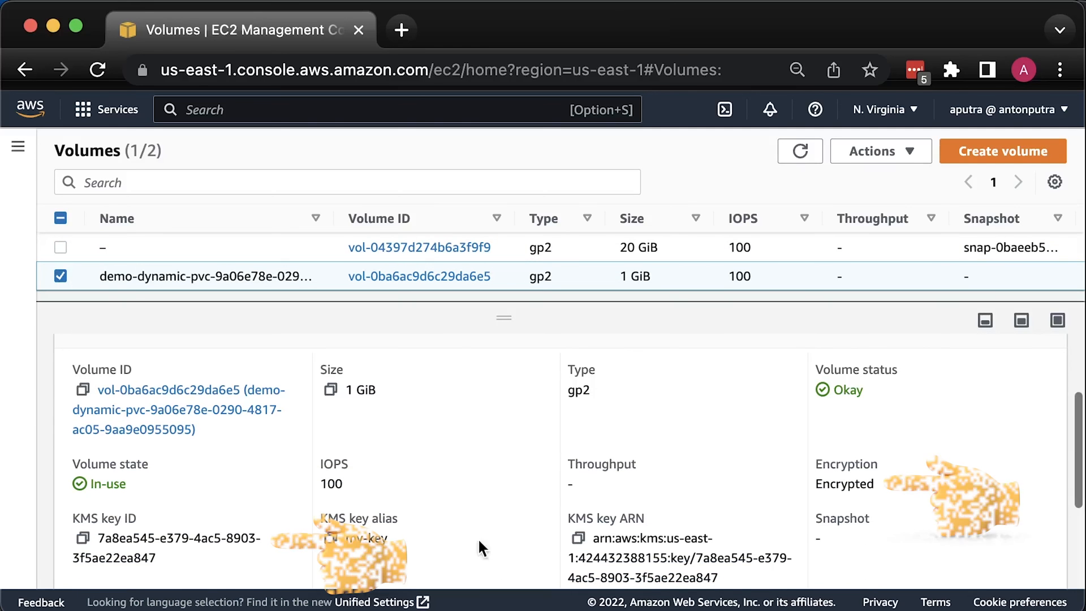